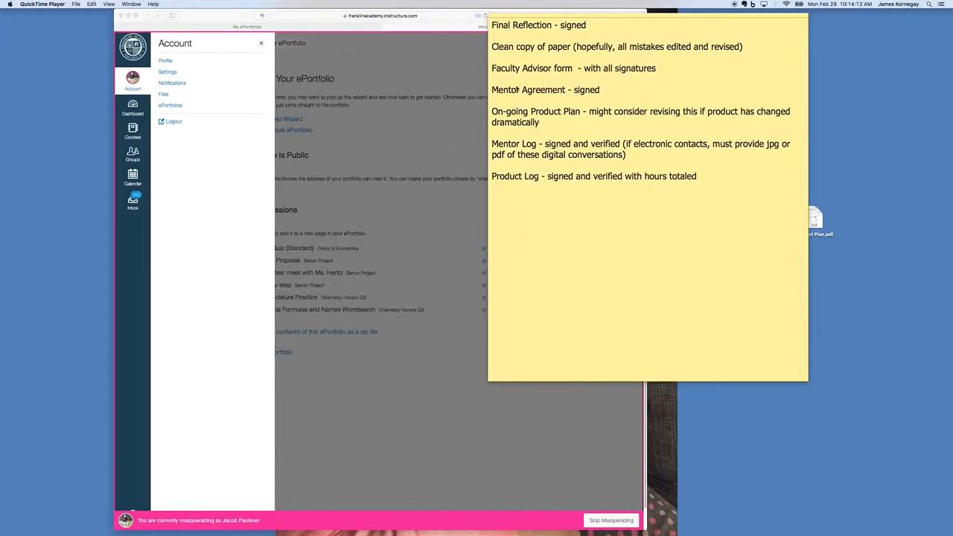
{"action": "mouse_move", "coordinate": [556, 106]}
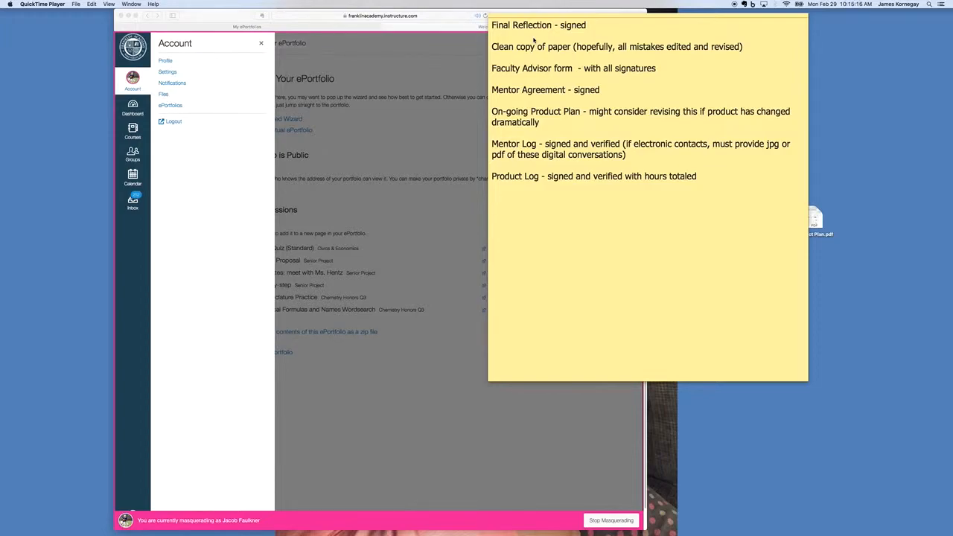
{"action": "mouse_move", "coordinate": [535, 75]}
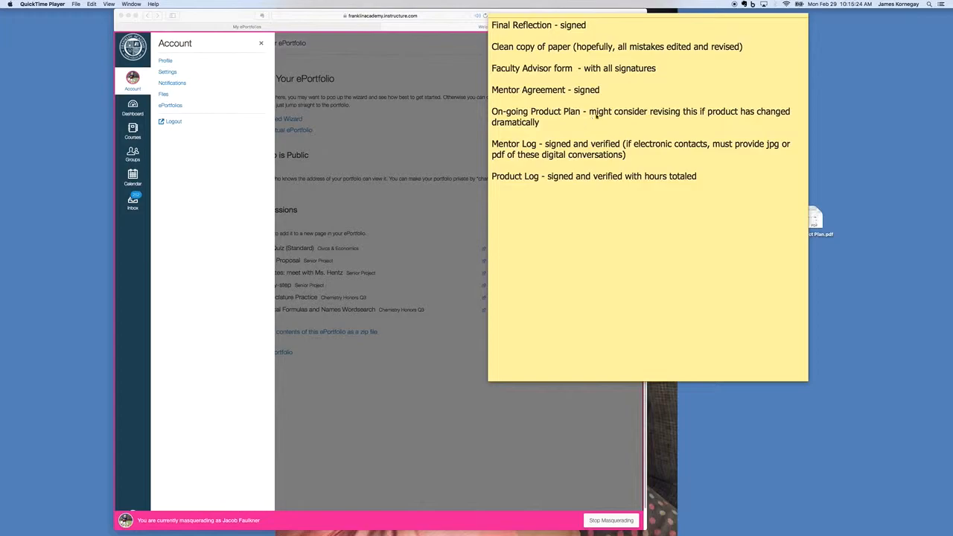
{"action": "mouse_move", "coordinate": [732, 119]}
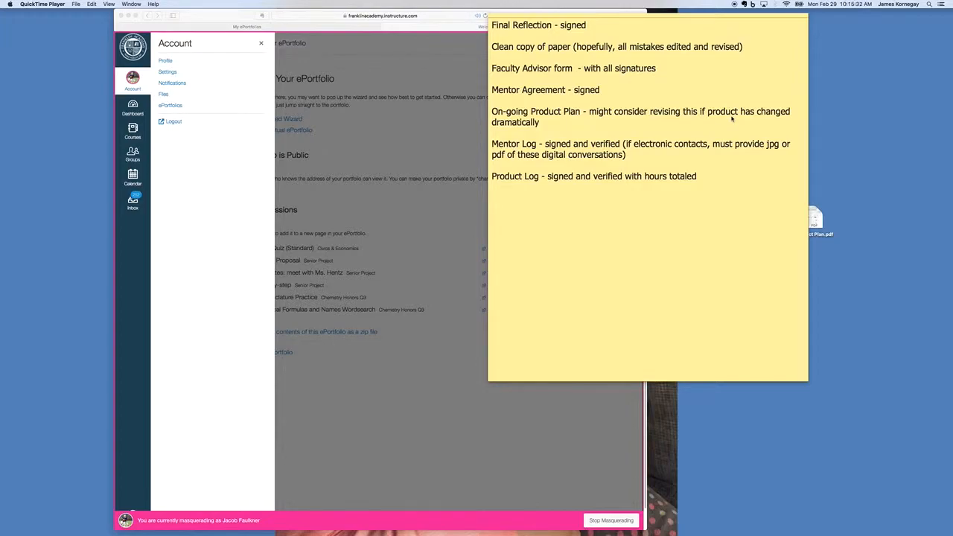
{"action": "mouse_move", "coordinate": [529, 144]}
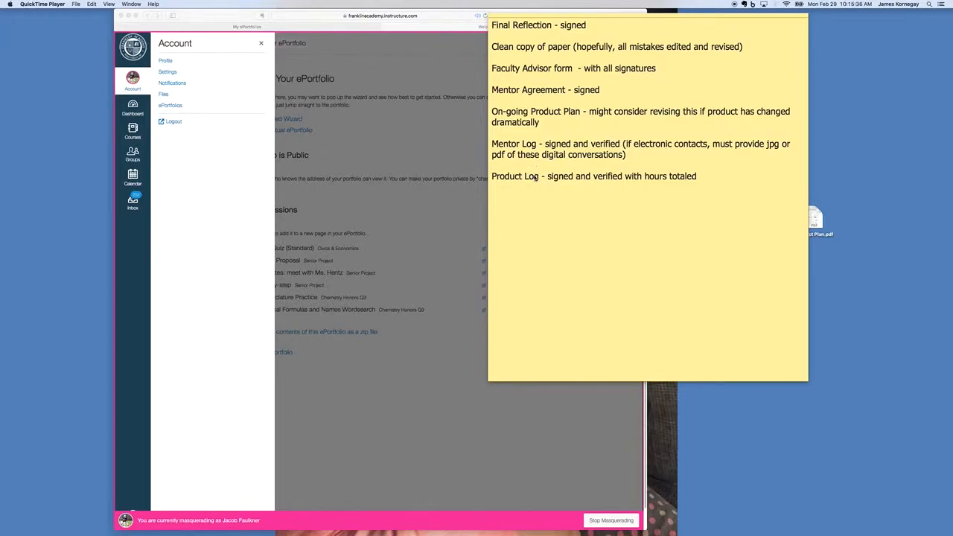
{"action": "mouse_move", "coordinate": [528, 137]}
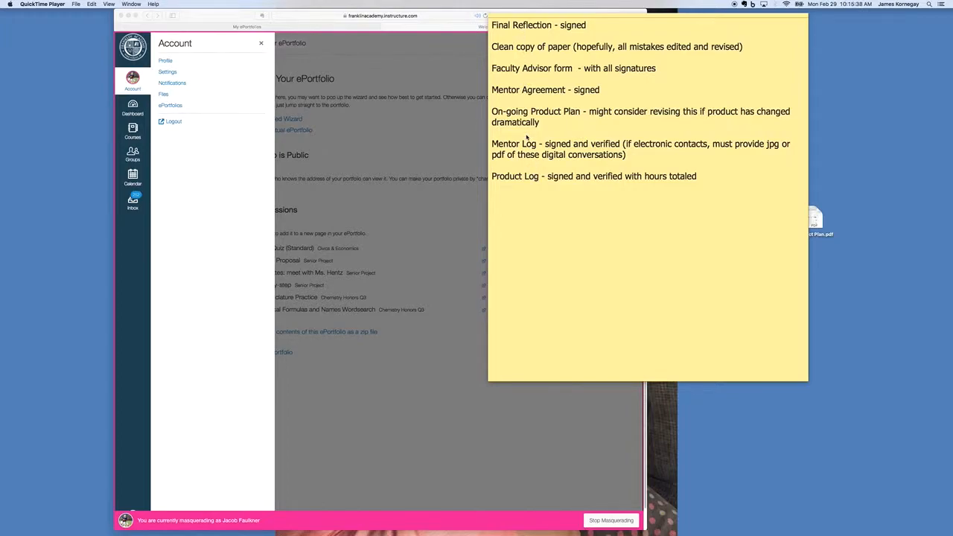
{"action": "mouse_move", "coordinate": [524, 104]}
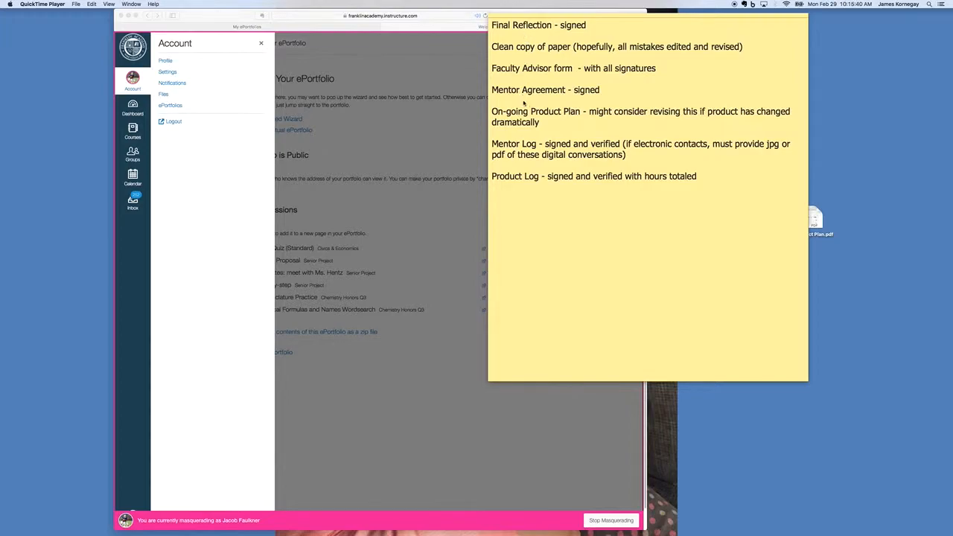
{"action": "mouse_move", "coordinate": [535, 194]}
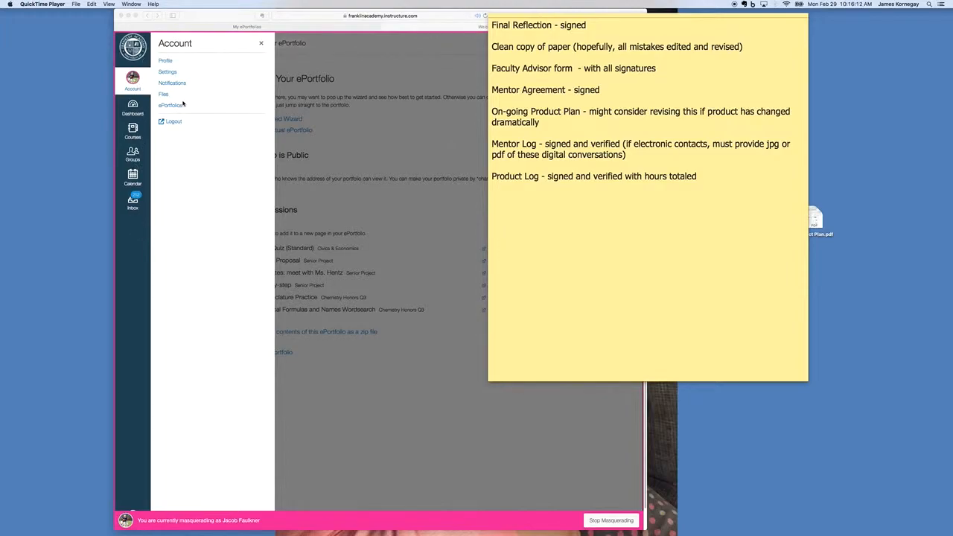
{"action": "mouse_move", "coordinate": [323, 118]}
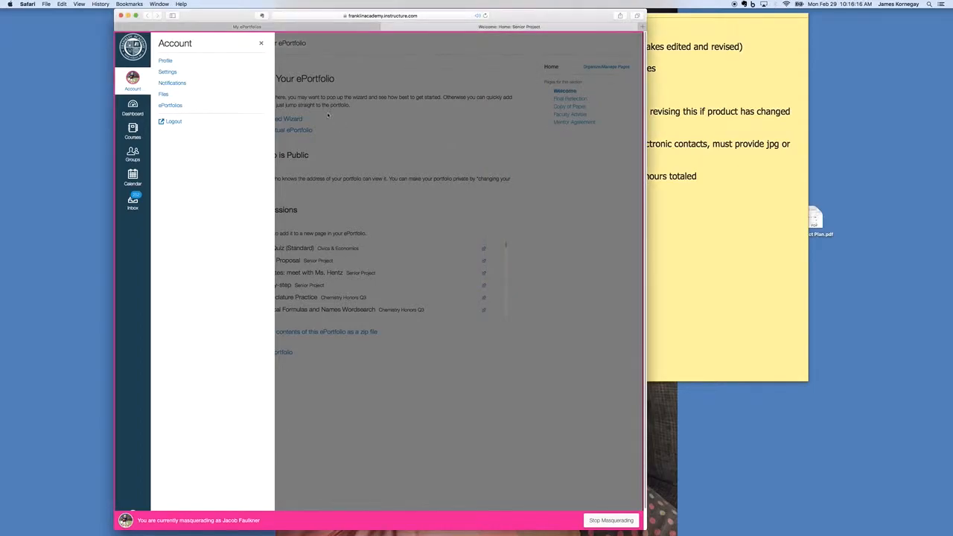
Go to ePortfolios from the Account panel to list the Senior Project portfolio.
{"action": "left_click", "coordinate": [170, 105]}
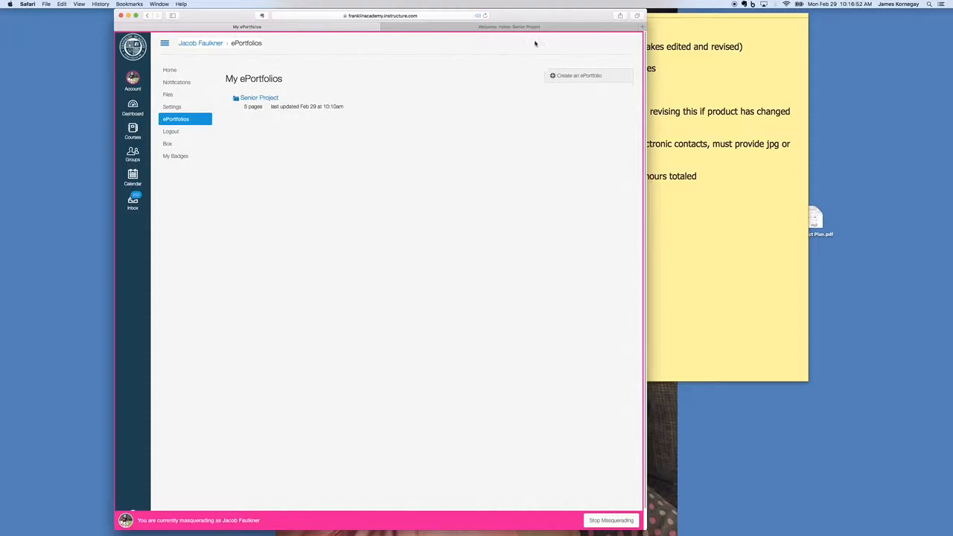
Open the Senior Project ePortfolio to show its Welcome page and section pages.
{"action": "left_click", "coordinate": [259, 96]}
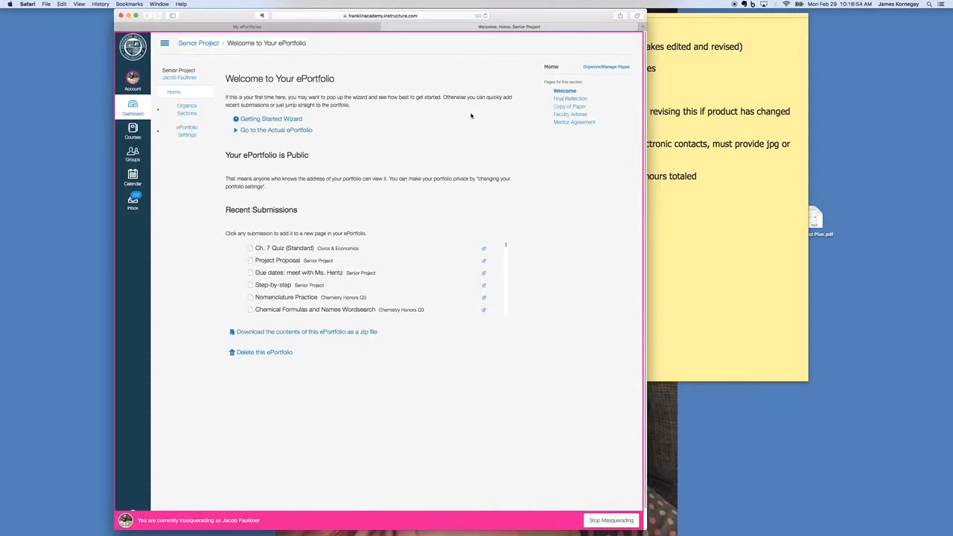
{"action": "mouse_move", "coordinate": [372, 200]}
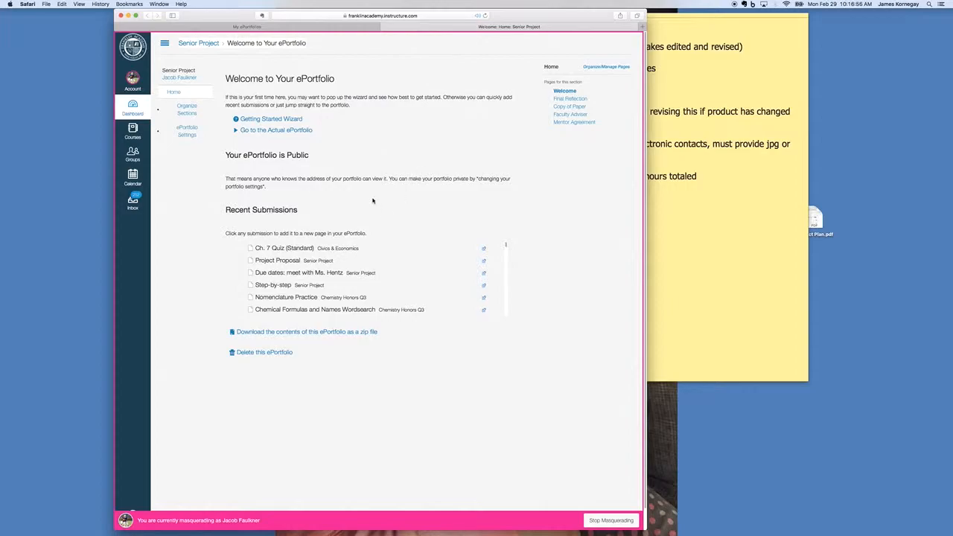
{"action": "mouse_move", "coordinate": [354, 162]}
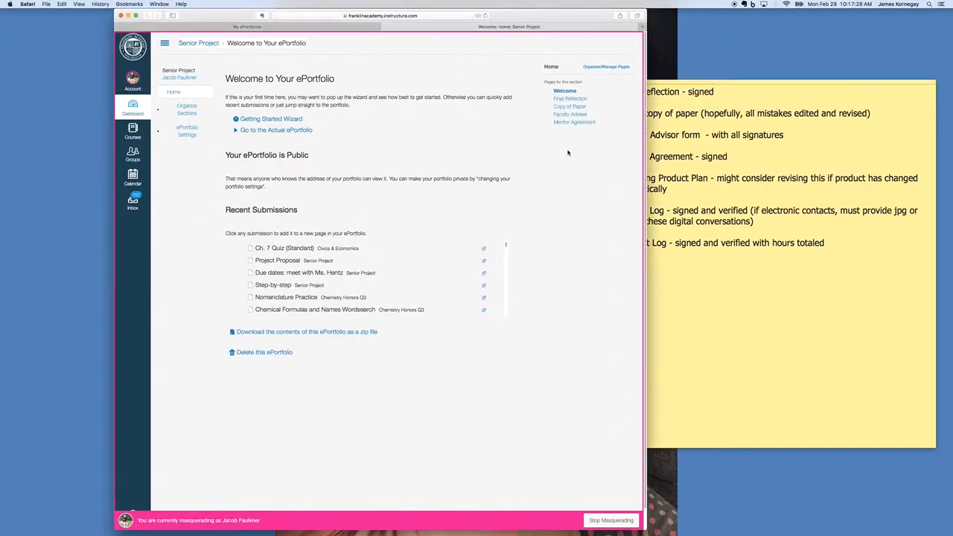
{"action": "mouse_move", "coordinate": [604, 68]}
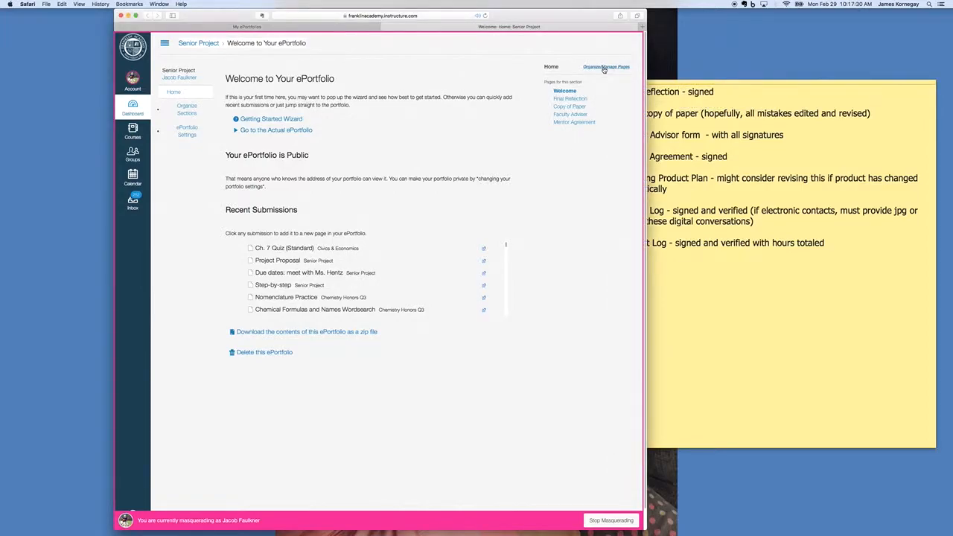
Add a new page named 'On-going Product Plan' under Organize/Manage Pages.
{"action": "left_click", "coordinate": [604, 68]}
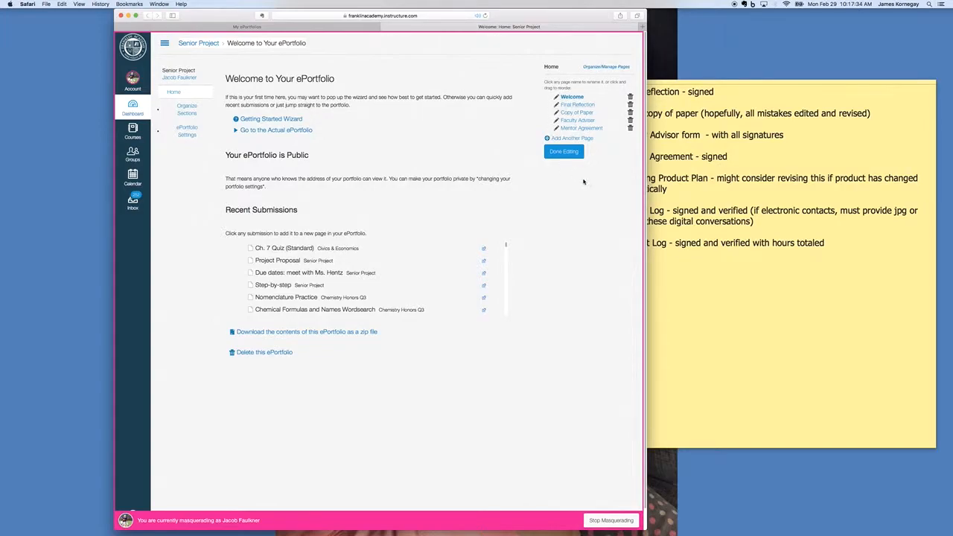
{"action": "mouse_move", "coordinate": [571, 139]}
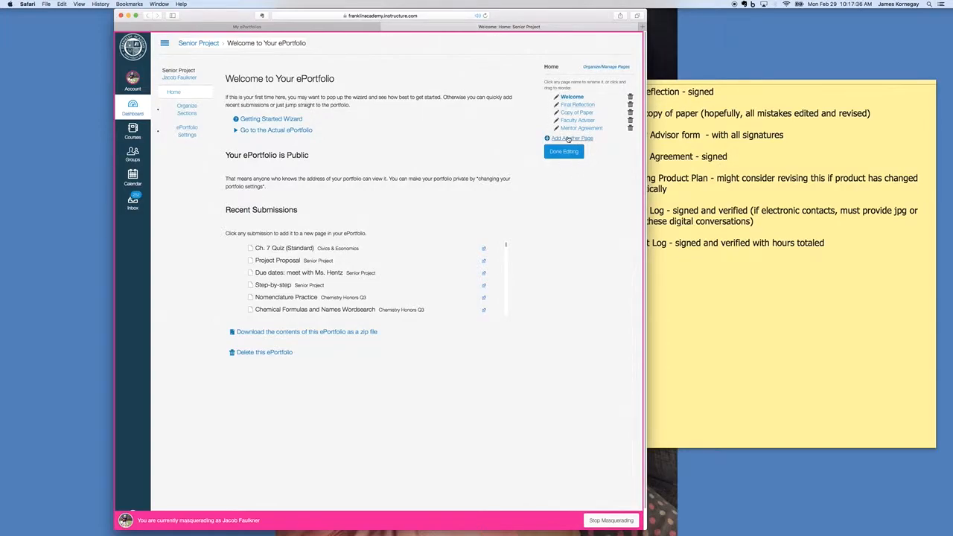
{"action": "left_click", "coordinate": [572, 138]}
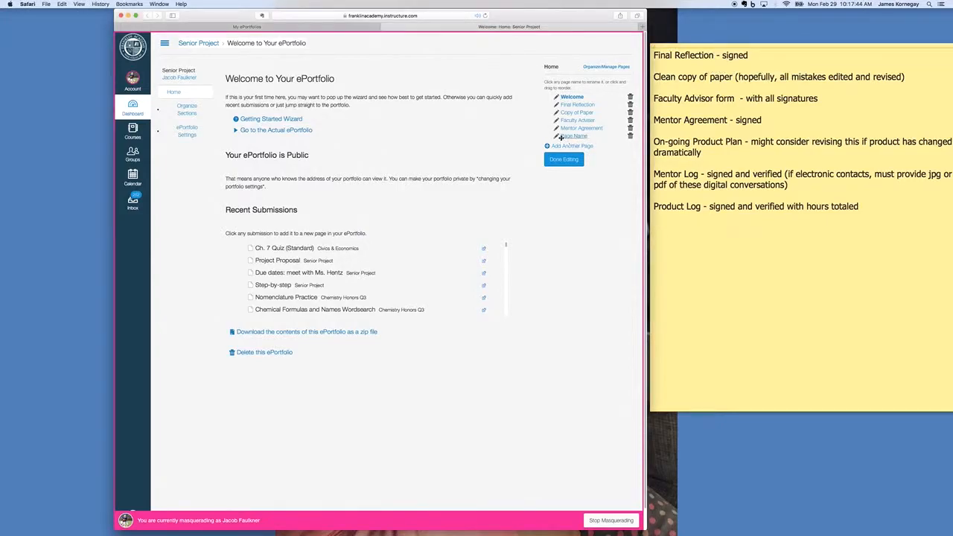
{"action": "left_click", "coordinate": [574, 136]}
{"action": "type", "text": "On-going Product Plan"}
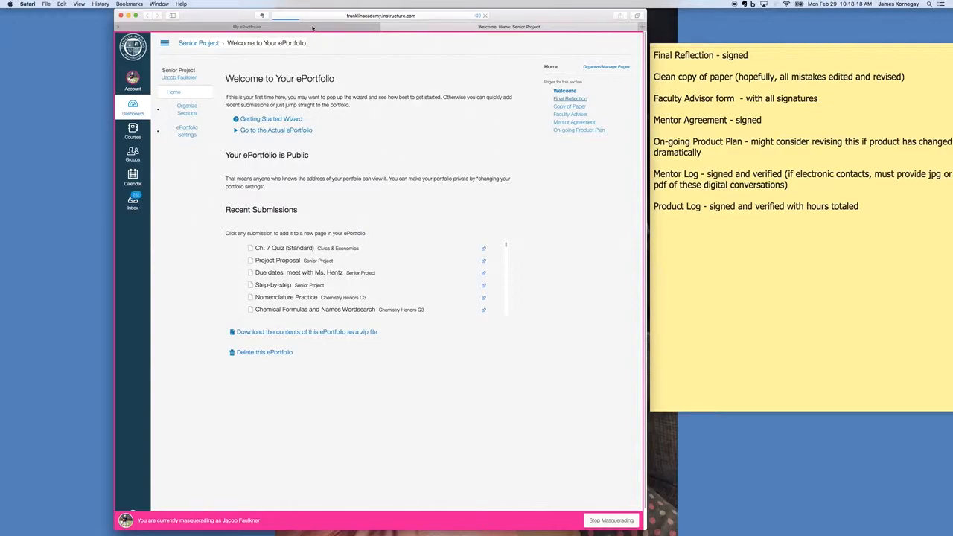
{"action": "mouse_move", "coordinate": [587, 166]}
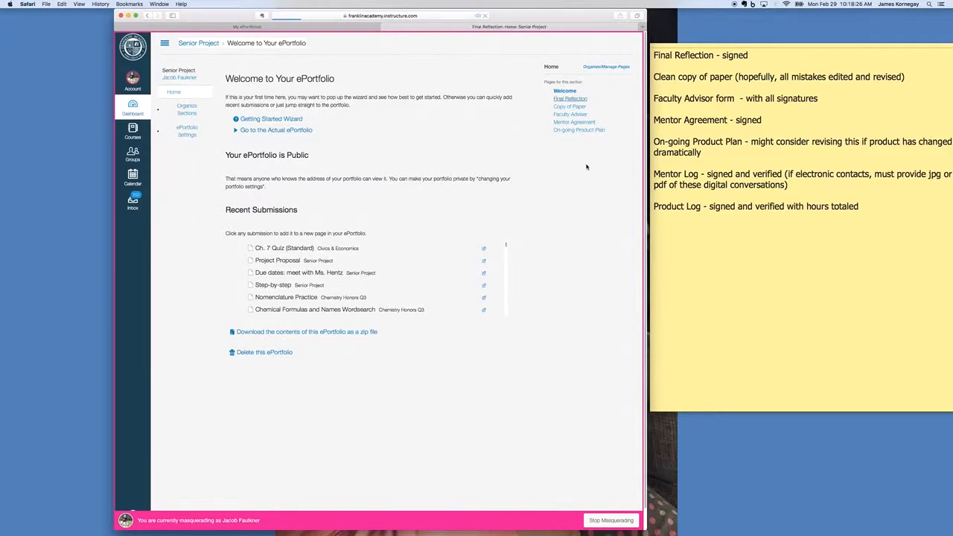
Paste the Final Reflection paper text into the Final Reflection page and save it.
{"action": "left_click", "coordinate": [569, 98]}
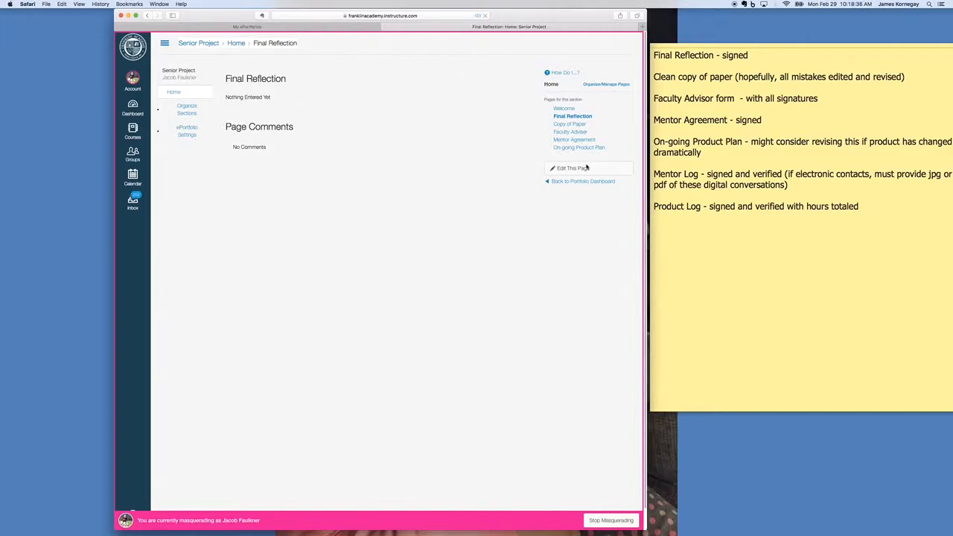
{"action": "mouse_move", "coordinate": [365, 184]}
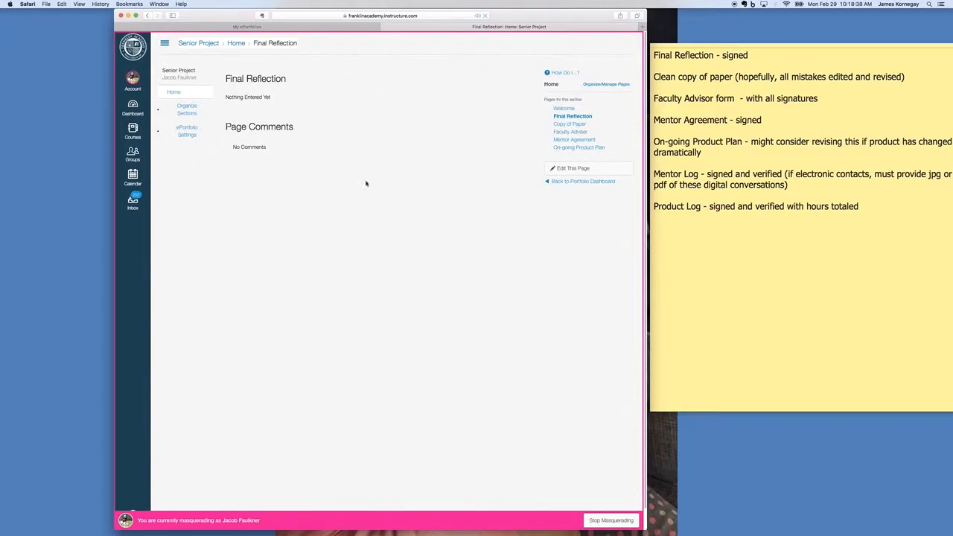
{"action": "mouse_move", "coordinate": [345, 140]}
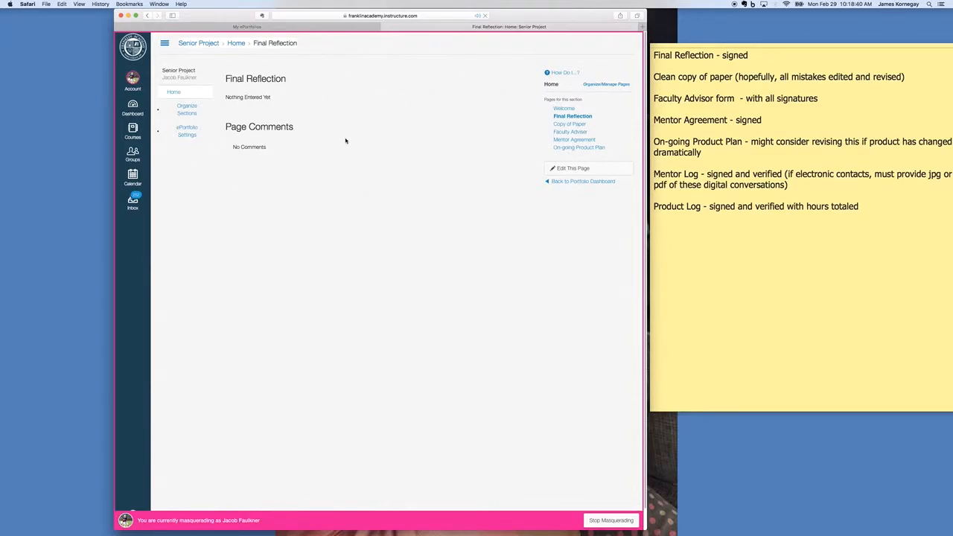
{"action": "mouse_move", "coordinate": [565, 167]}
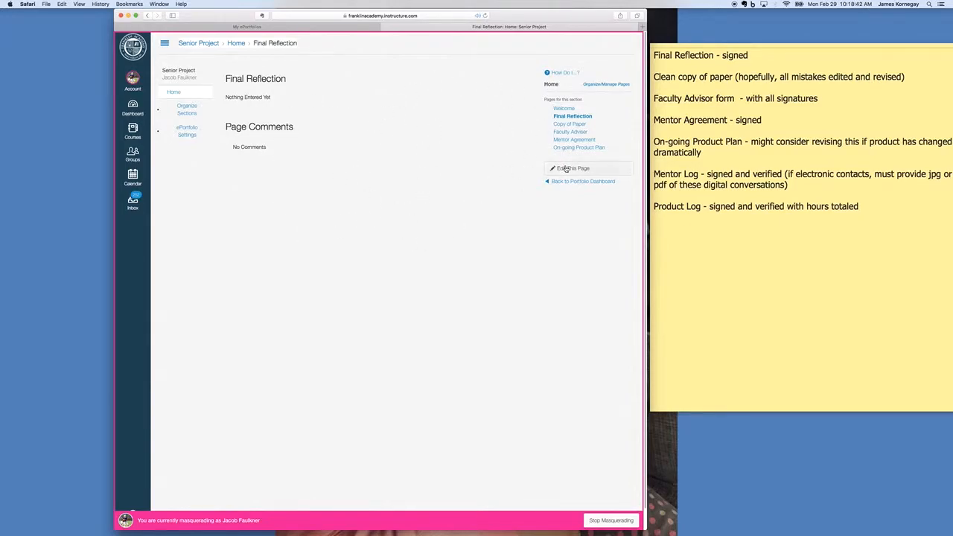
{"action": "mouse_move", "coordinate": [578, 147]}
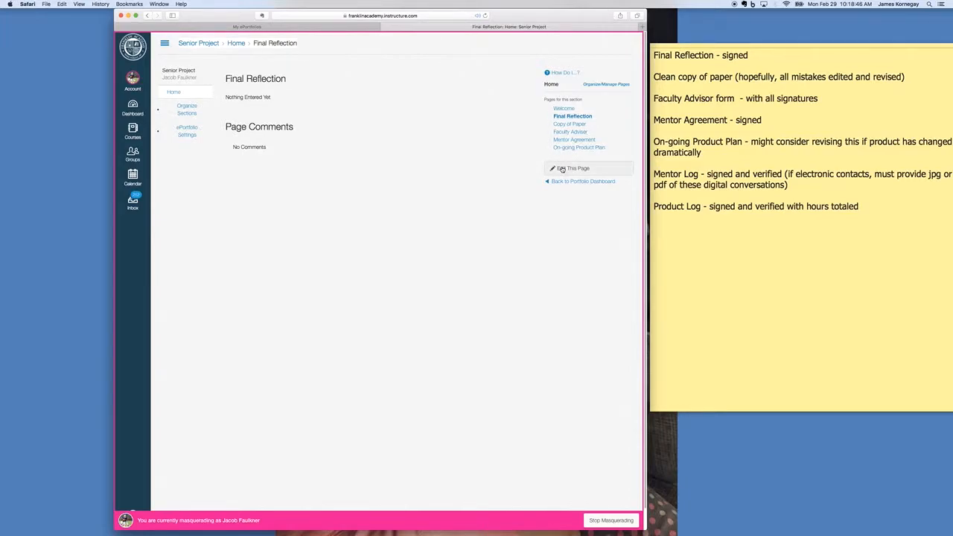
{"action": "left_click", "coordinate": [574, 168]}
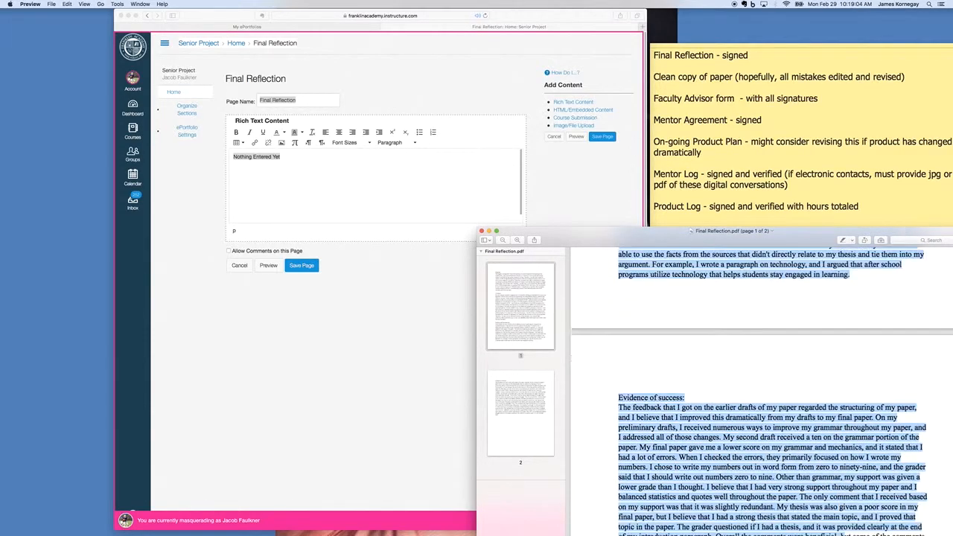
{"action": "scroll", "scroll_direction": "down", "scroll_amount": 3}
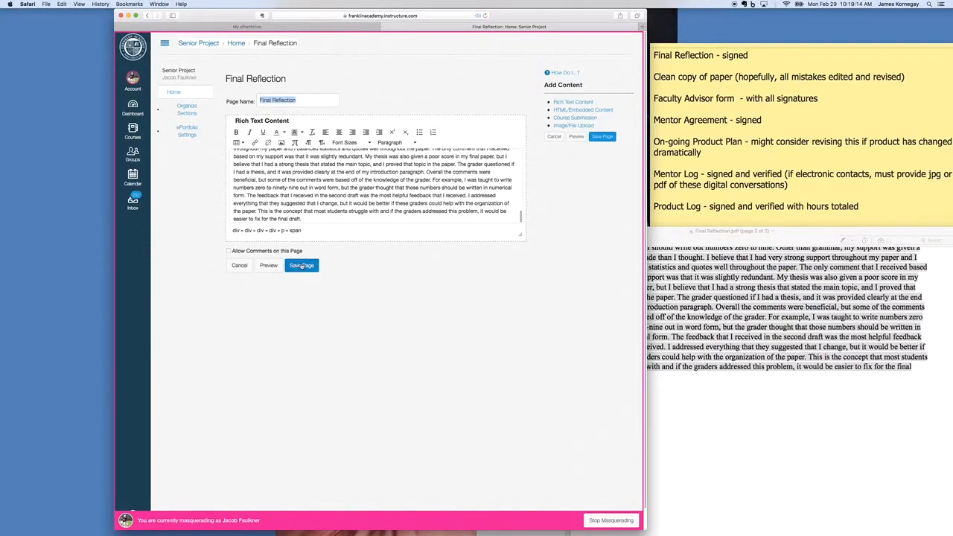
{"action": "left_click", "coordinate": [301, 265]}
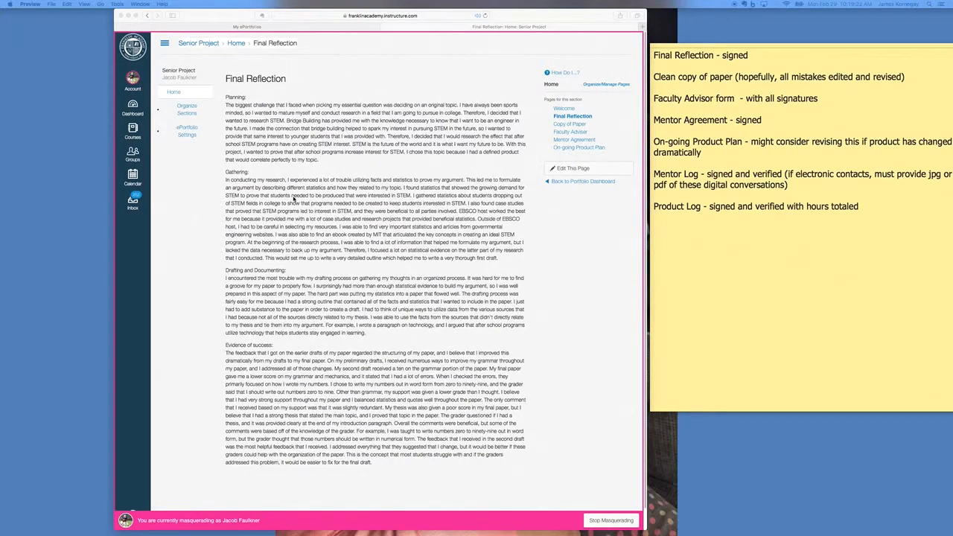
{"action": "mouse_move", "coordinate": [543, 104]}
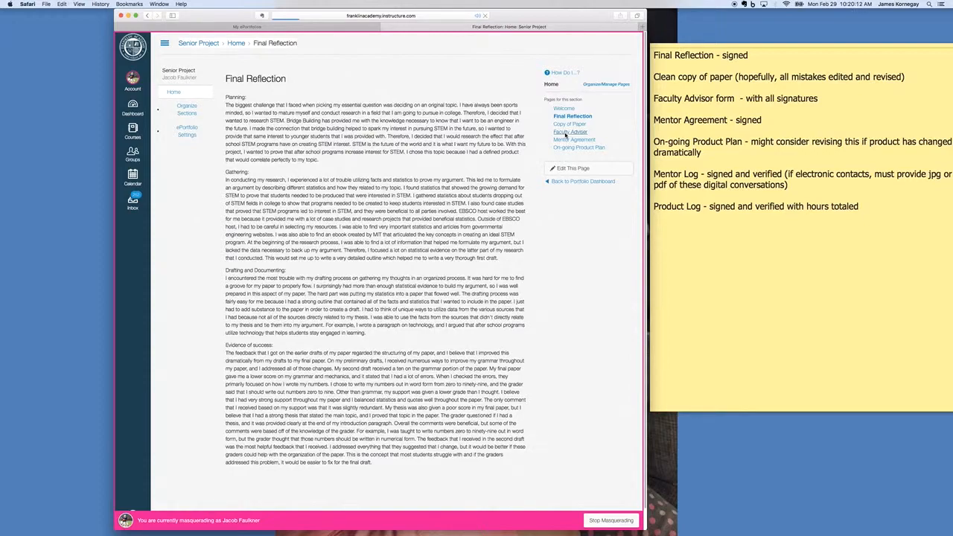
{"action": "mouse_move", "coordinate": [697, 50]}
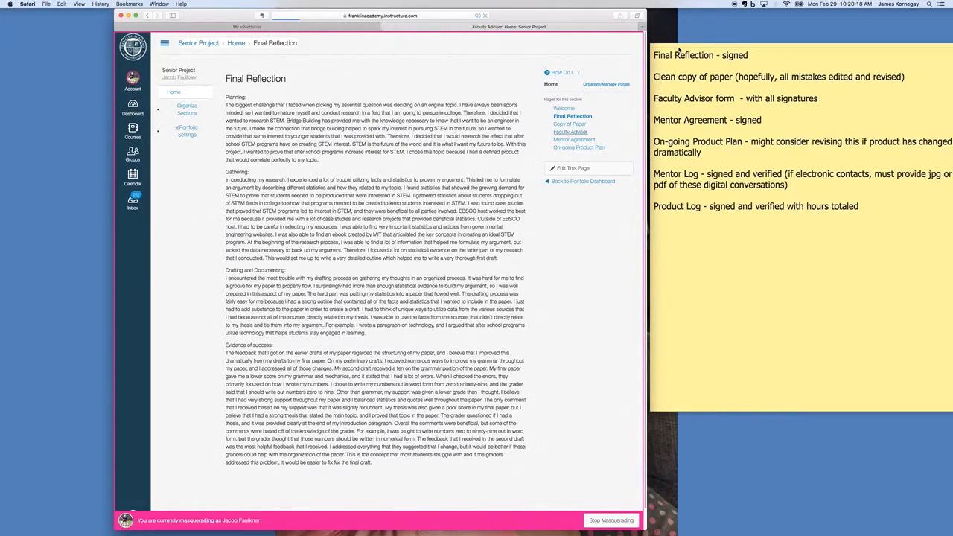
Open the Faculty Adviser page in edit mode.
{"action": "left_click", "coordinate": [569, 132]}
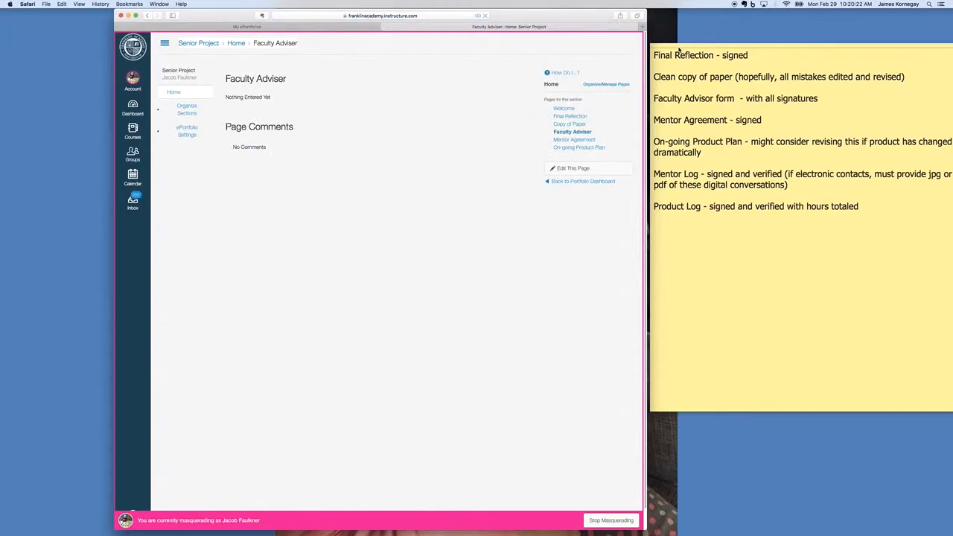
{"action": "left_click", "coordinate": [573, 168]}
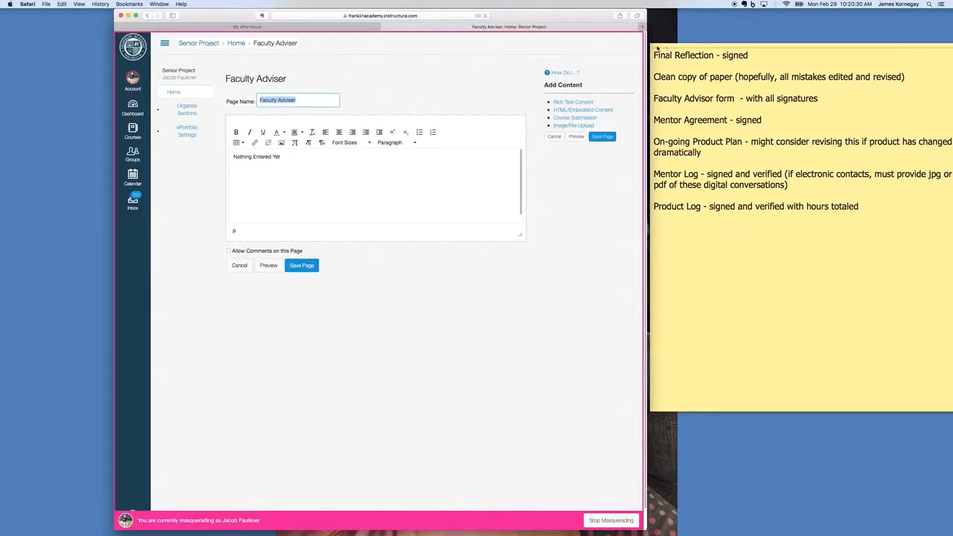
{"action": "mouse_move", "coordinate": [688, 47]}
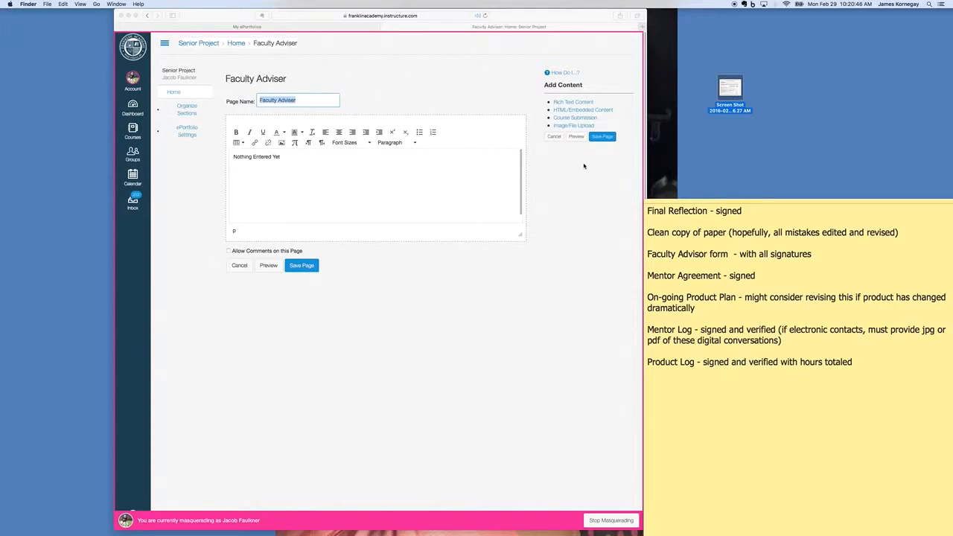
{"action": "mouse_move", "coordinate": [406, 176]}
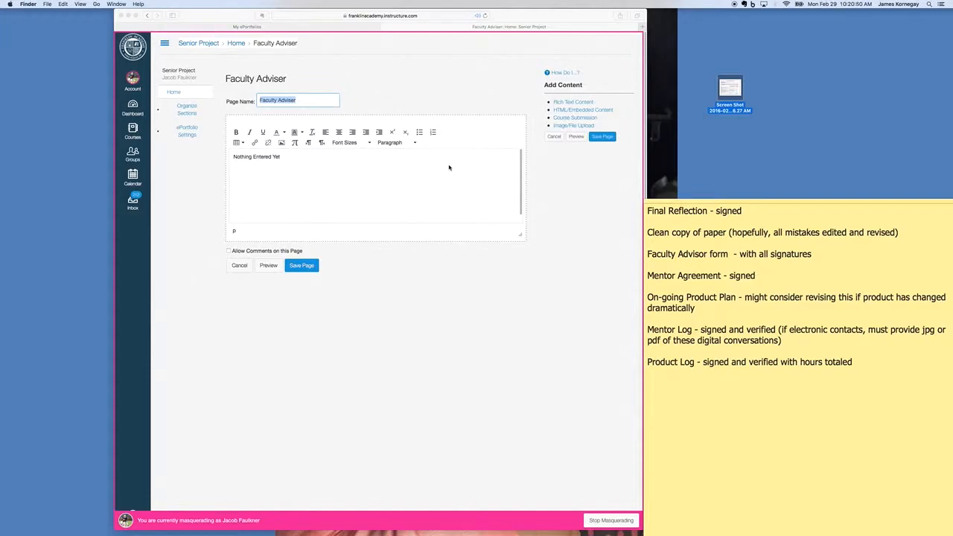
{"action": "mouse_move", "coordinate": [571, 125]}
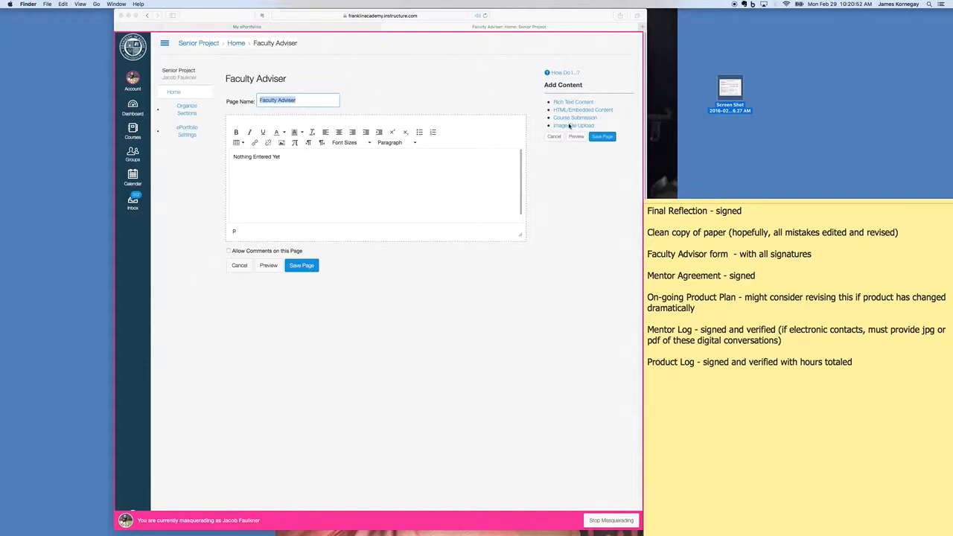
{"action": "mouse_move", "coordinate": [748, 91]}
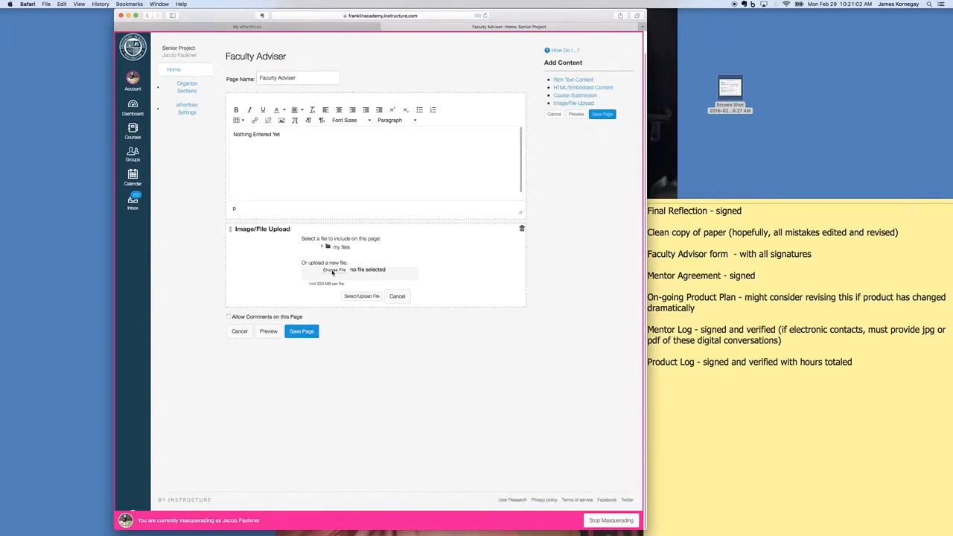
Select 'Screen Shot 2016-02-29 at 9.56.27 AM' from the Desktop as the upload file.
{"action": "left_click", "coordinate": [334, 270]}
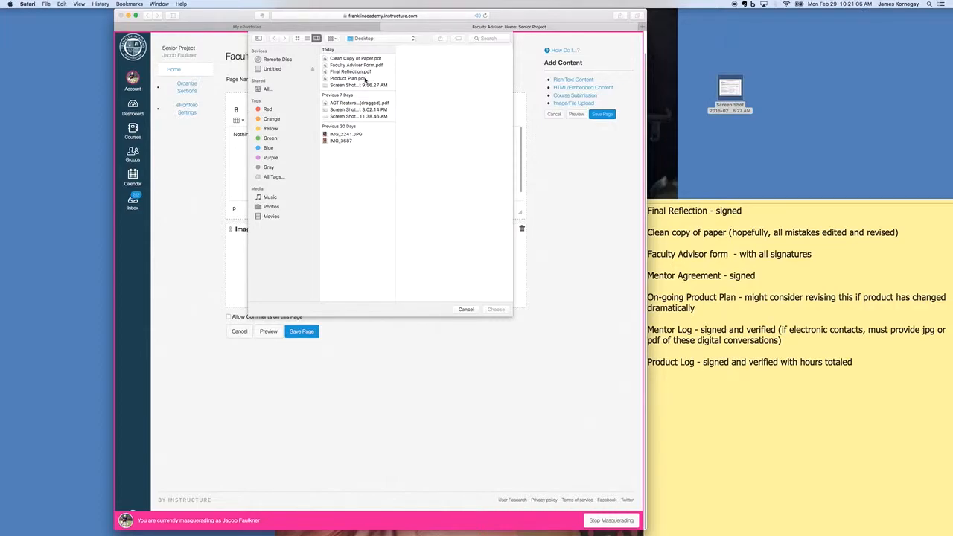
{"action": "left_click", "coordinate": [363, 85]}
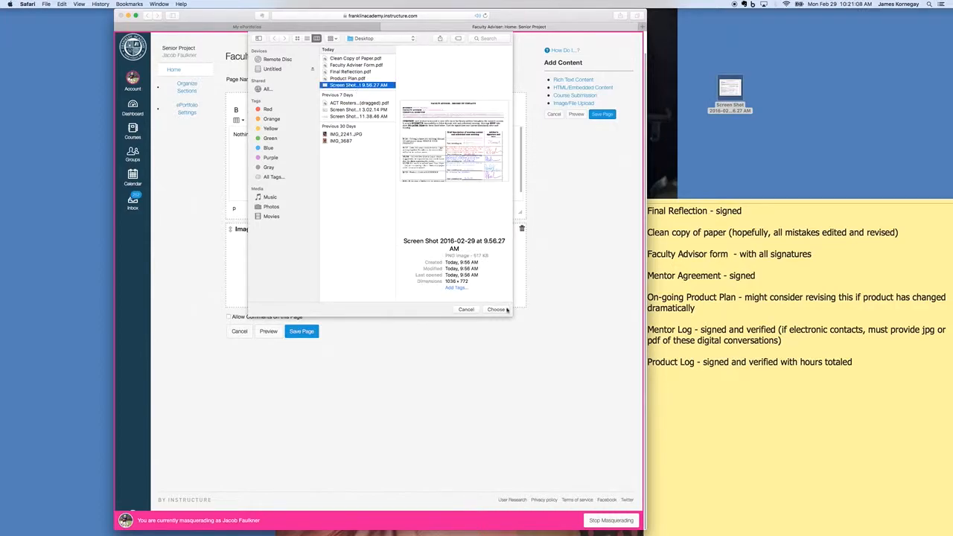
{"action": "left_click", "coordinate": [497, 309]}
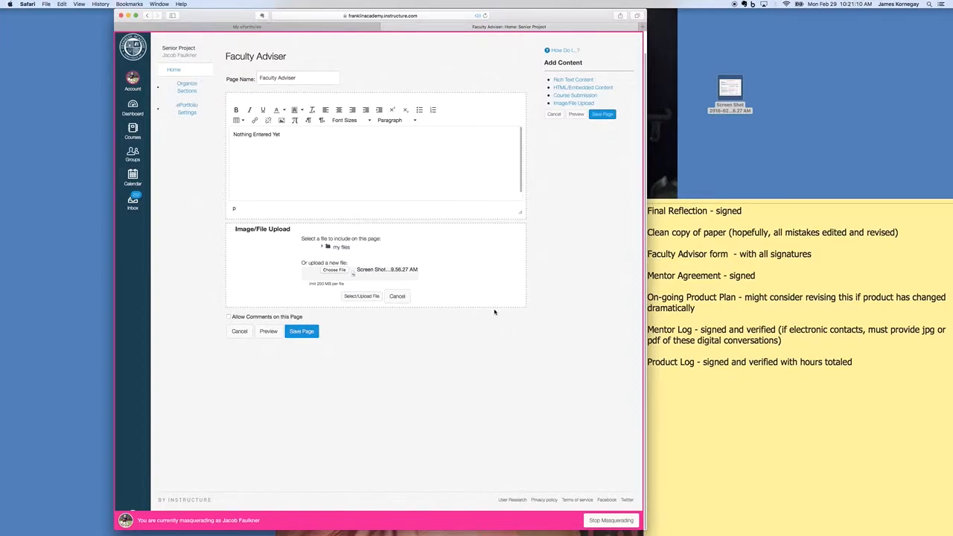
{"action": "mouse_move", "coordinate": [491, 312]}
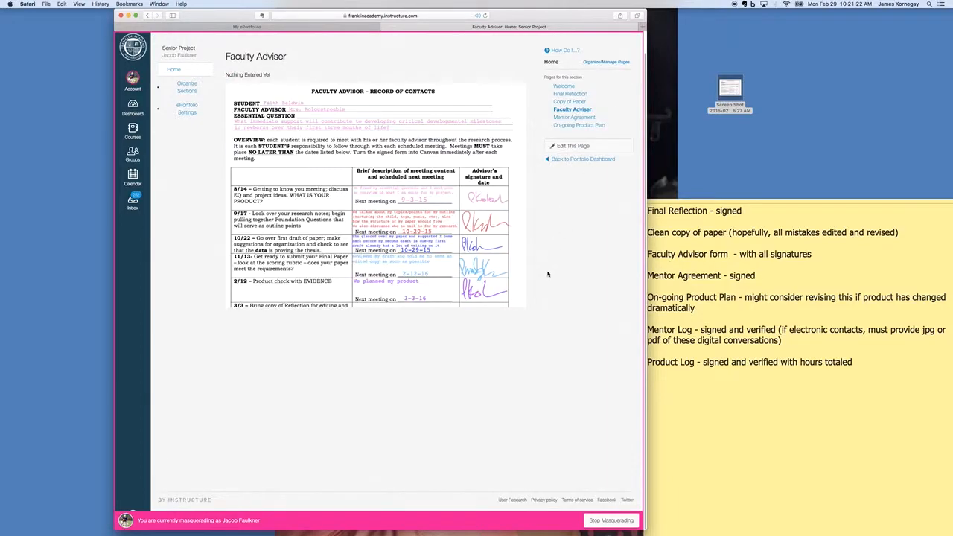
{"action": "mouse_move", "coordinate": [470, 192]}
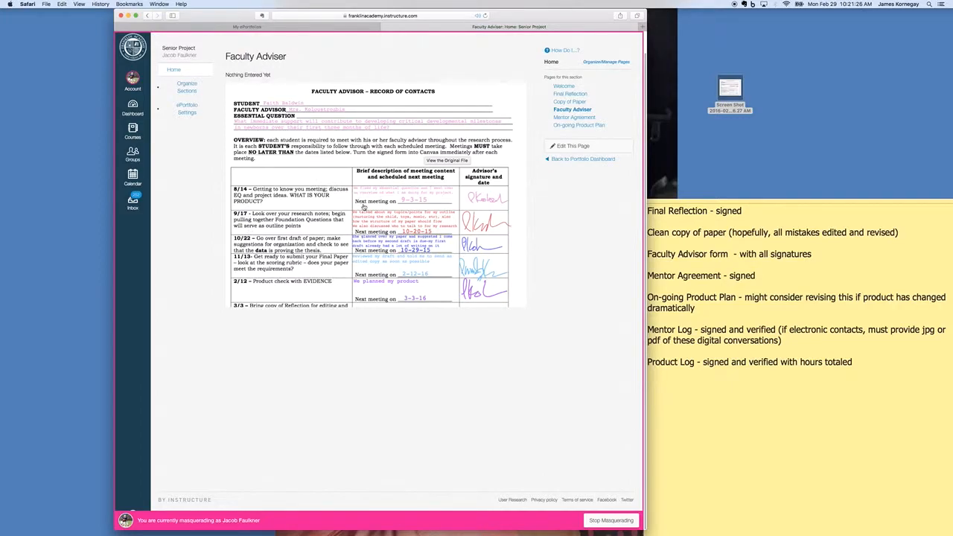
{"action": "mouse_move", "coordinate": [503, 294]}
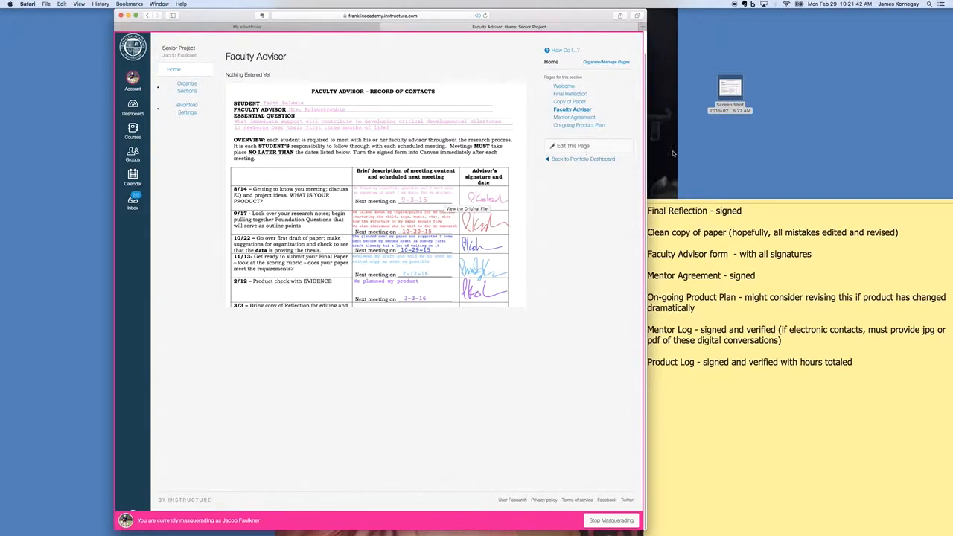
{"action": "mouse_move", "coordinate": [690, 190]}
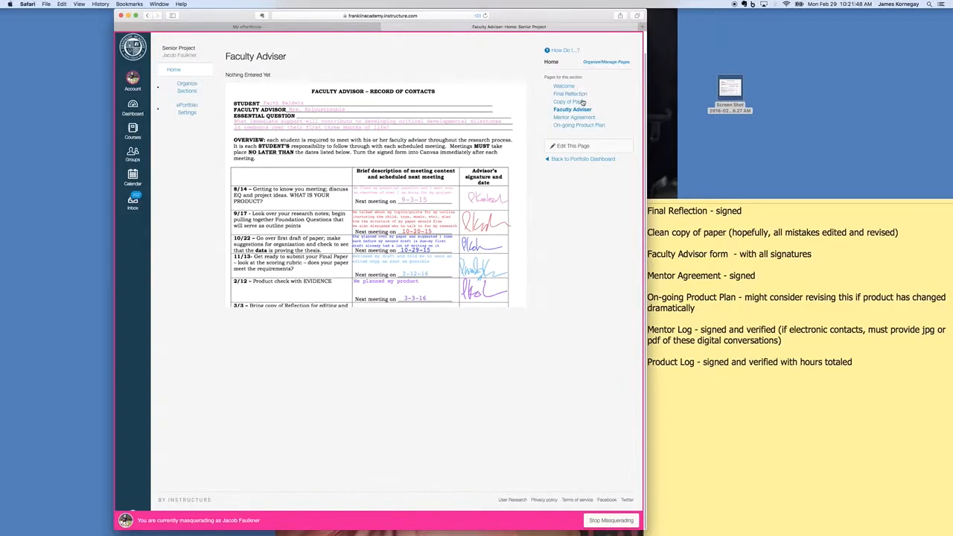
{"action": "mouse_move", "coordinate": [581, 102]}
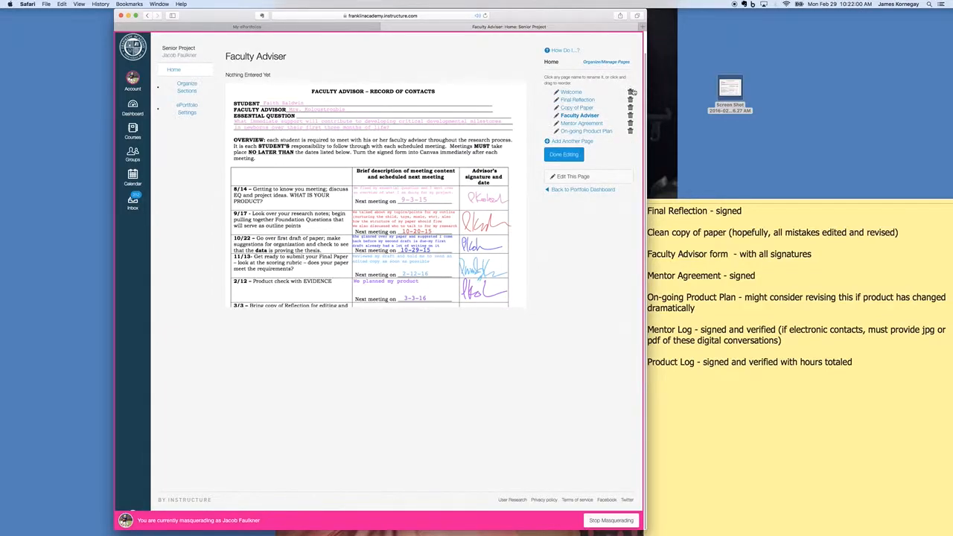
Delete the Welcome page and confirm, then return to the senior project checklist note.
{"action": "left_click", "coordinate": [632, 116]}
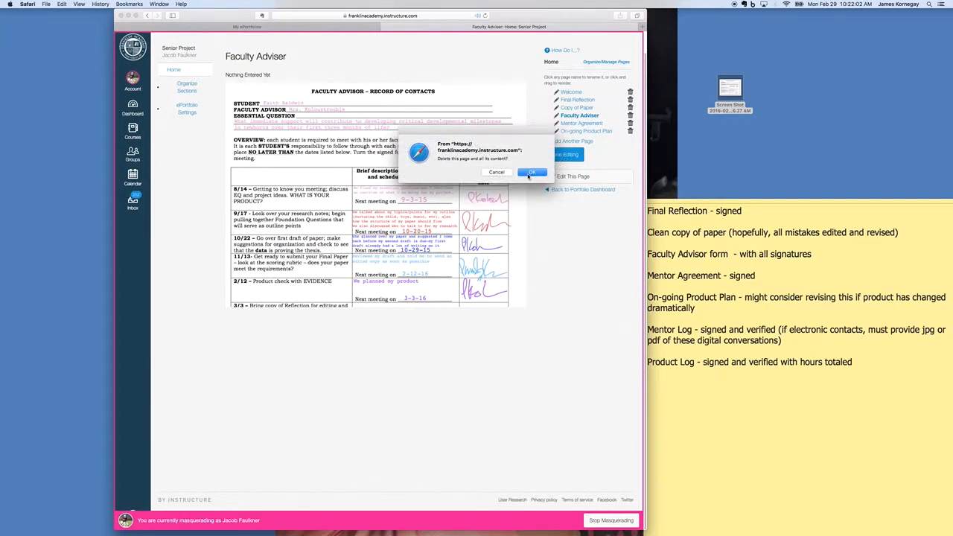
{"action": "left_click", "coordinate": [530, 172]}
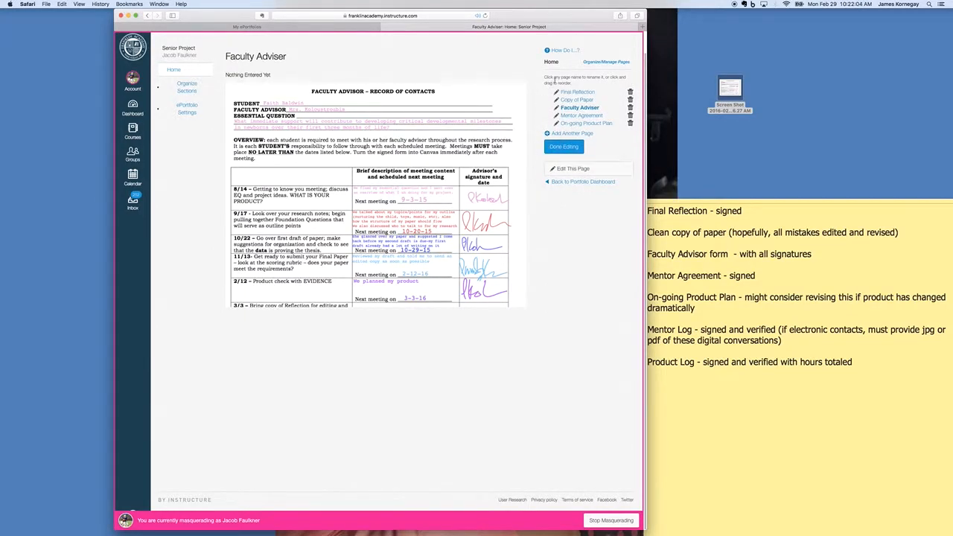
{"action": "mouse_move", "coordinate": [702, 207]}
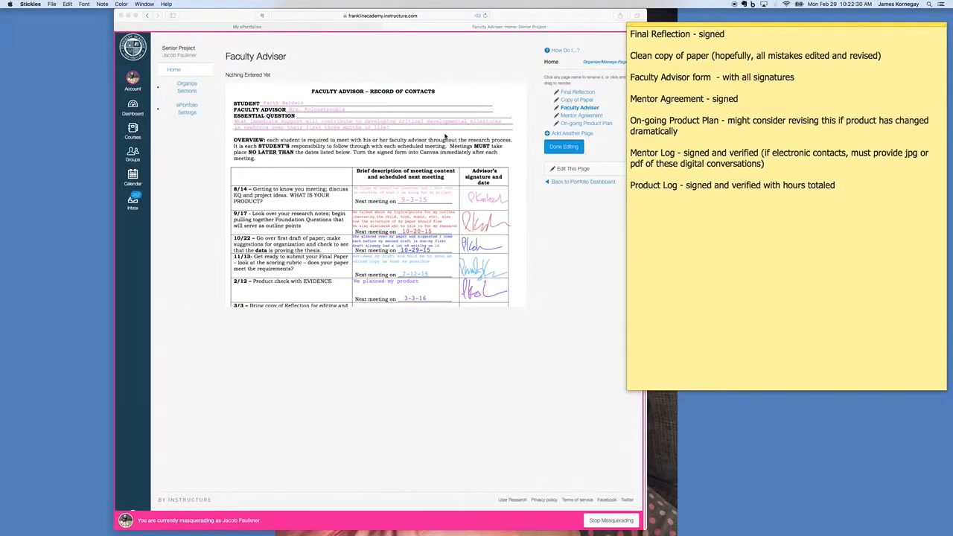
{"action": "left_click", "coordinate": [836, 185]}
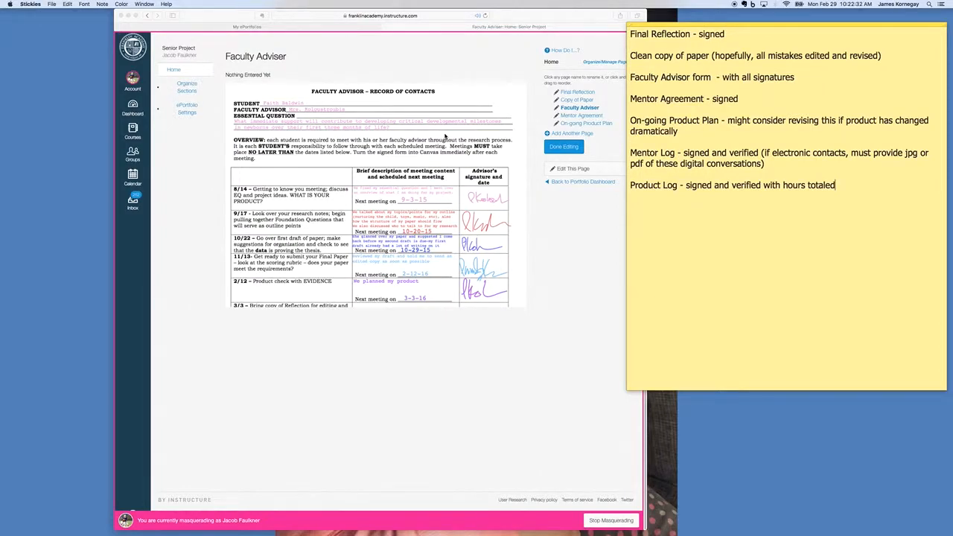